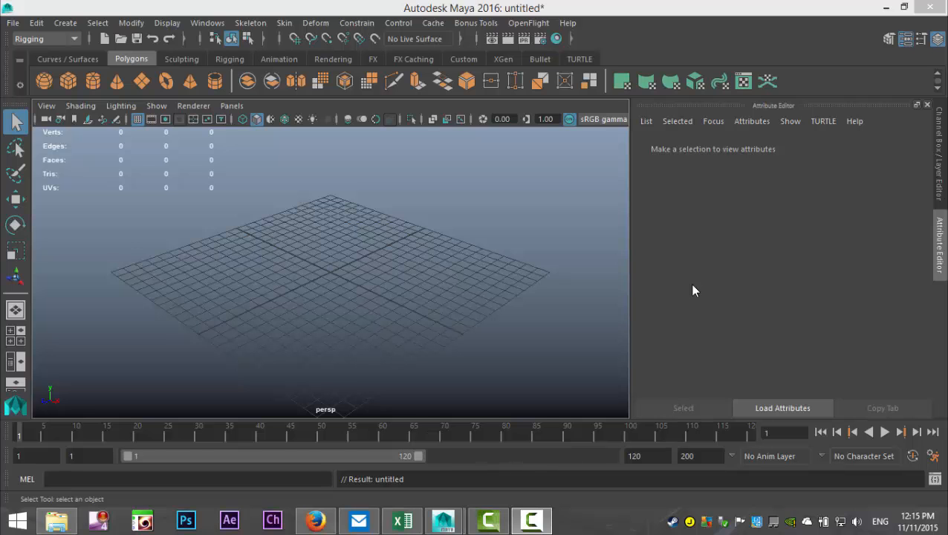
mouse_move(457, 333)
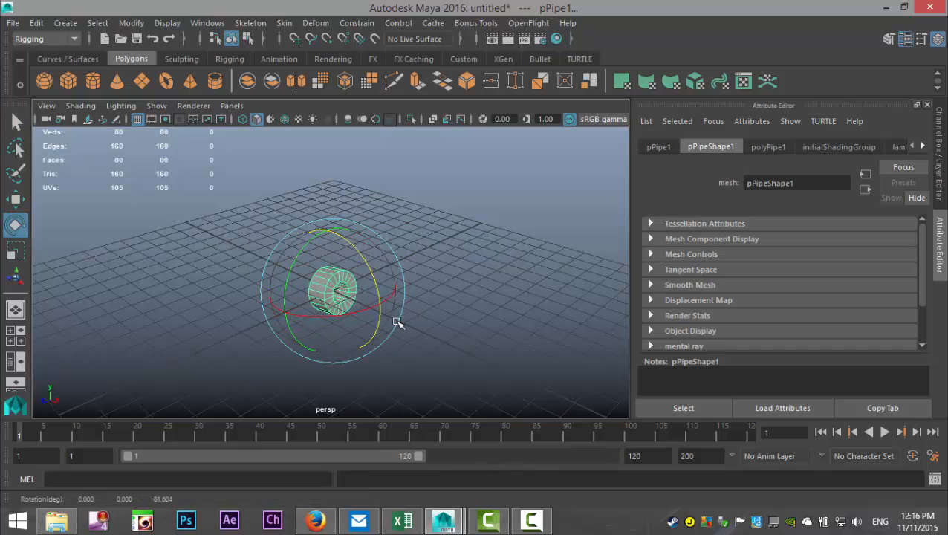
- Rotate the pipe to -90 in Z, then duplicate it and move the copy along X
click(659, 147)
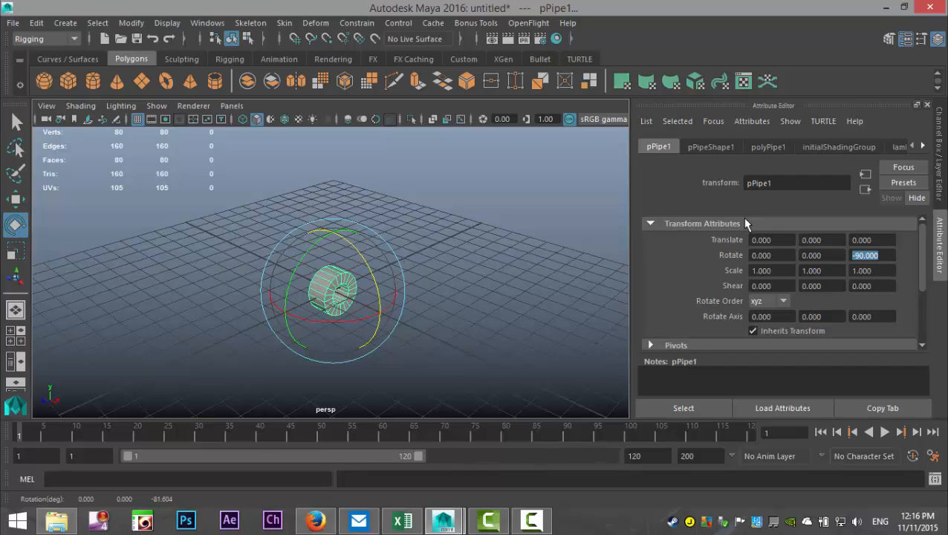
mouse_move(755, 217)
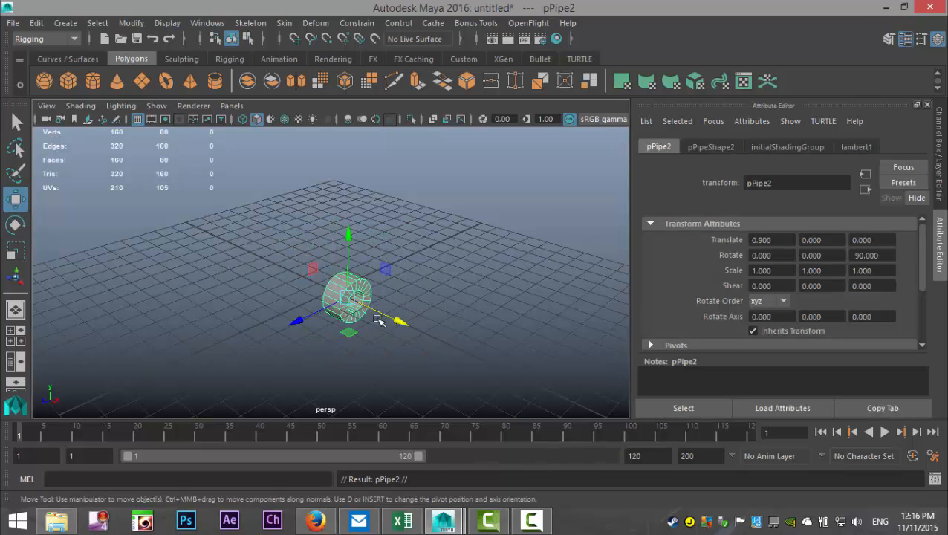
drag(401, 322, 294, 287)
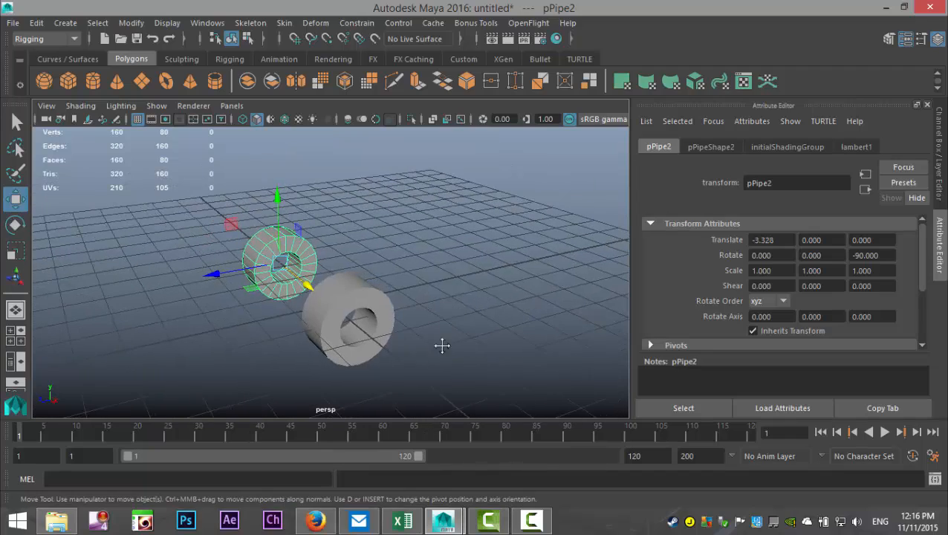
drag(443, 344, 446, 374)
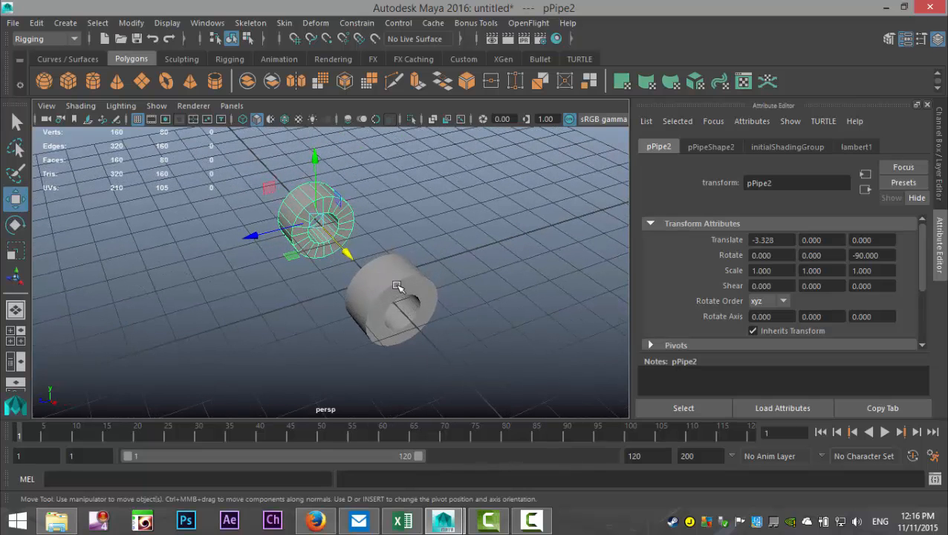
- Add an orient constraint so the second pipe wheel follows the first
click(399, 298)
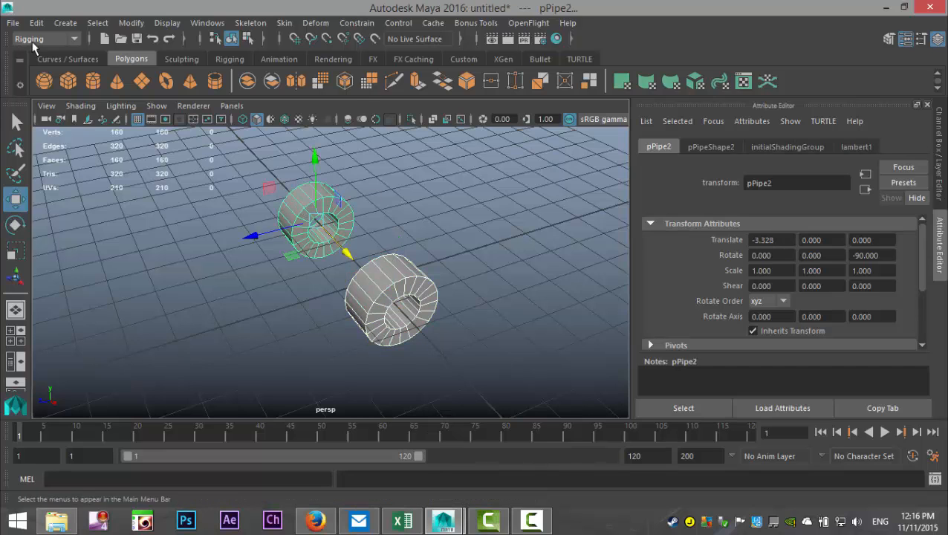
click(357, 22)
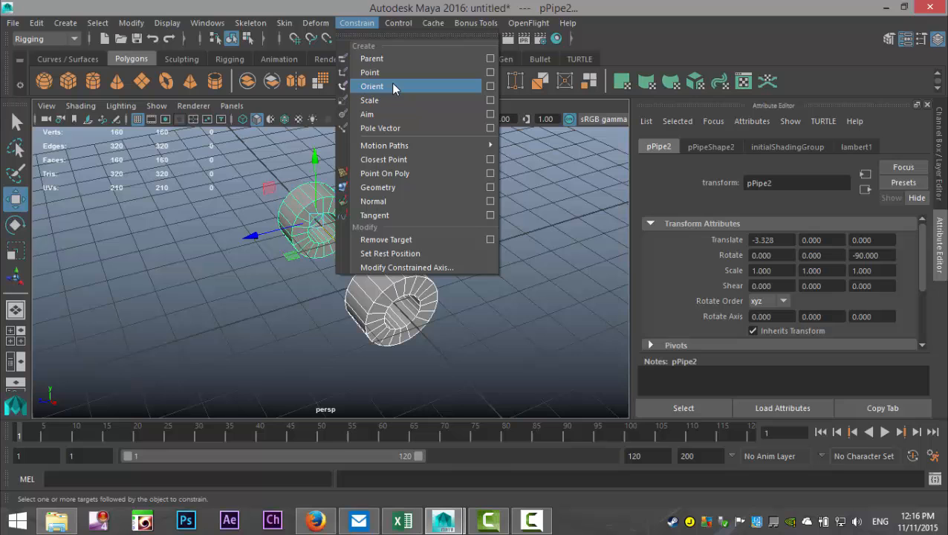
click(489, 85)
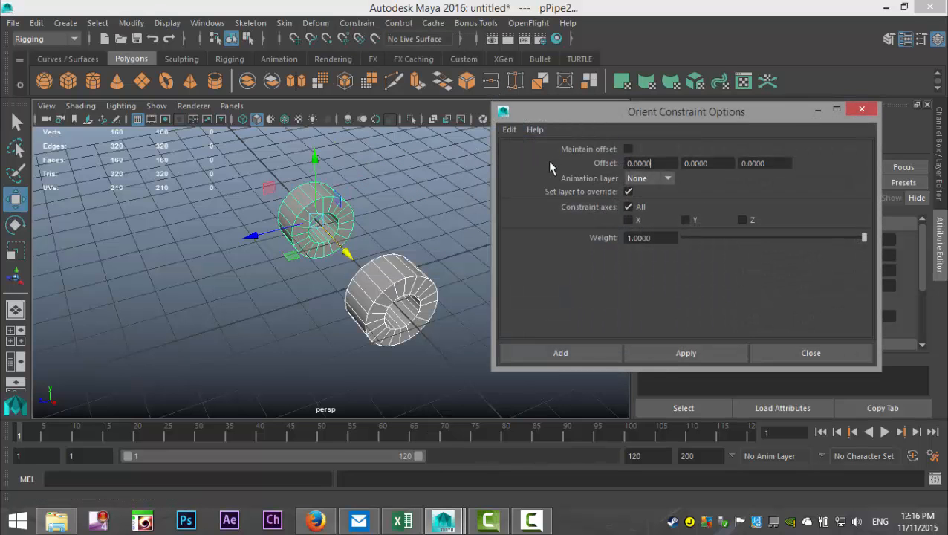
click(561, 354)
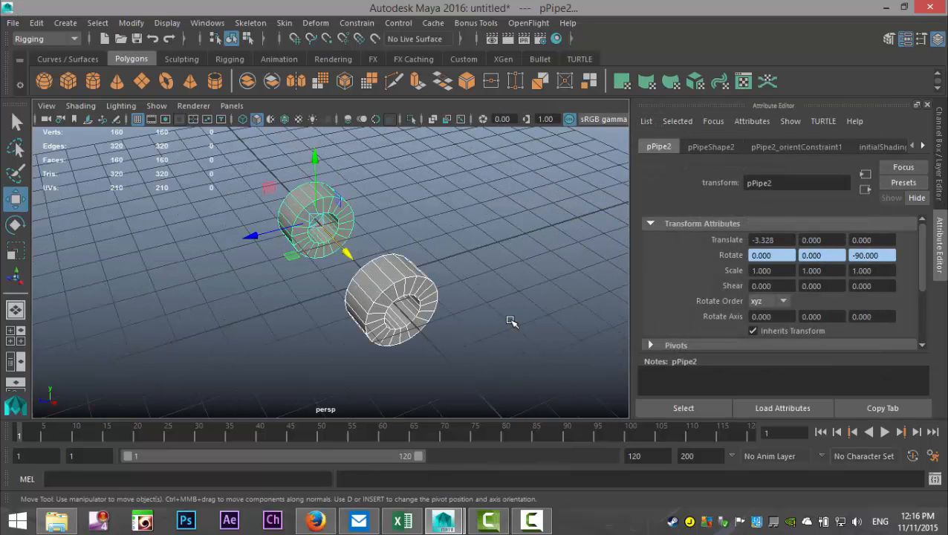
- In wireframe, rotate the first wheel to about 21.4, 5.2, -89.6 to confirm the second follows
key(4)
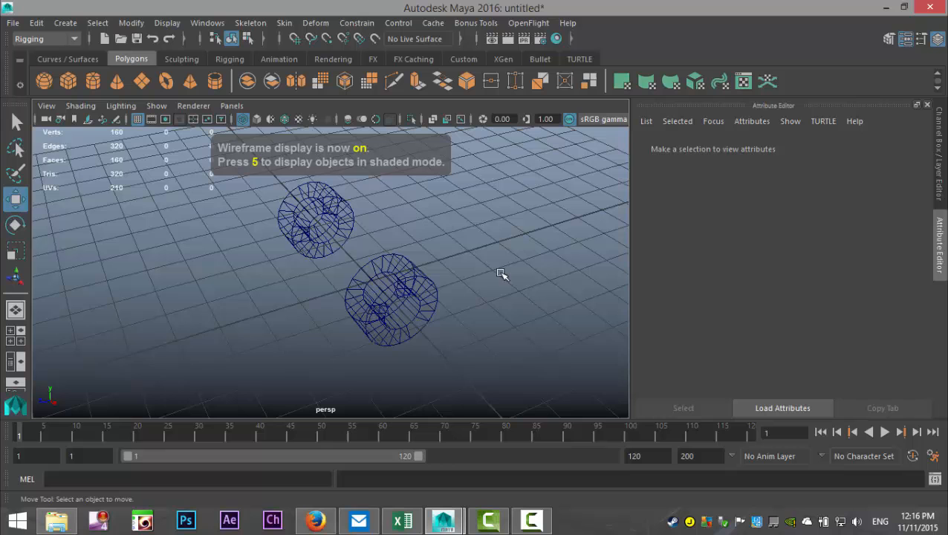
drag(503, 275, 416, 252)
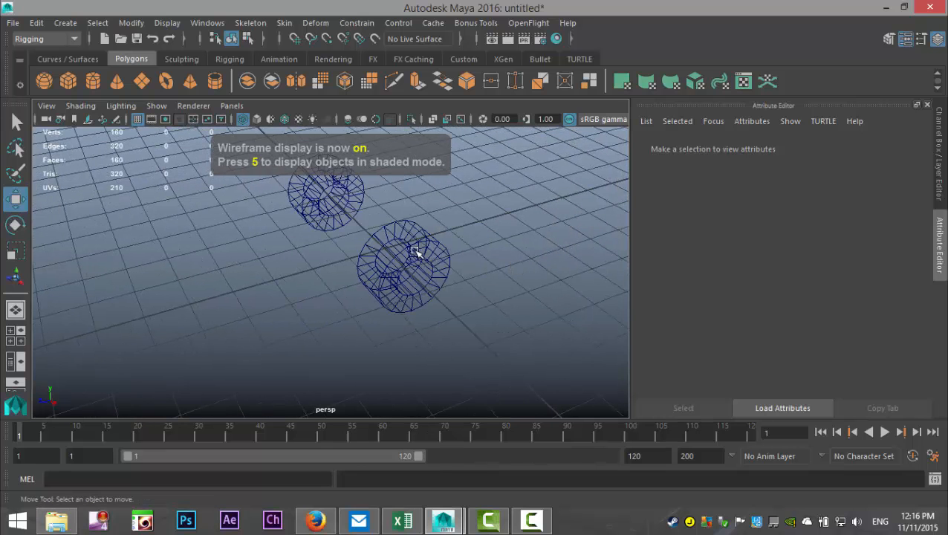
click(405, 268)
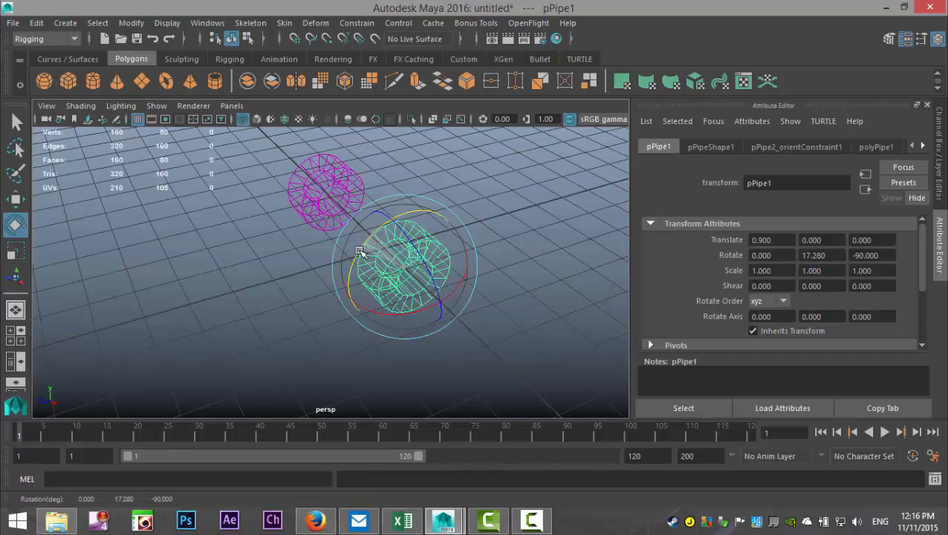
drag(360, 251, 339, 296)
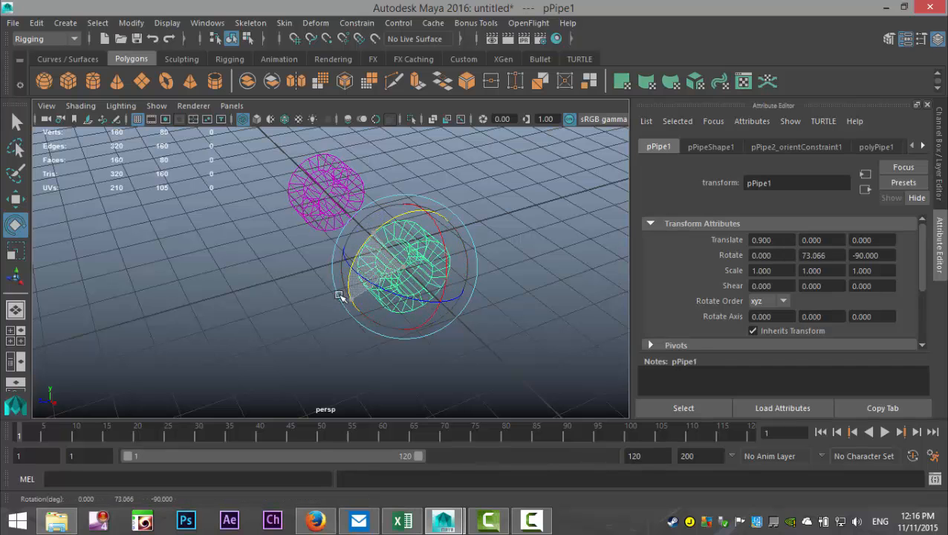
drag(338, 296, 404, 306)
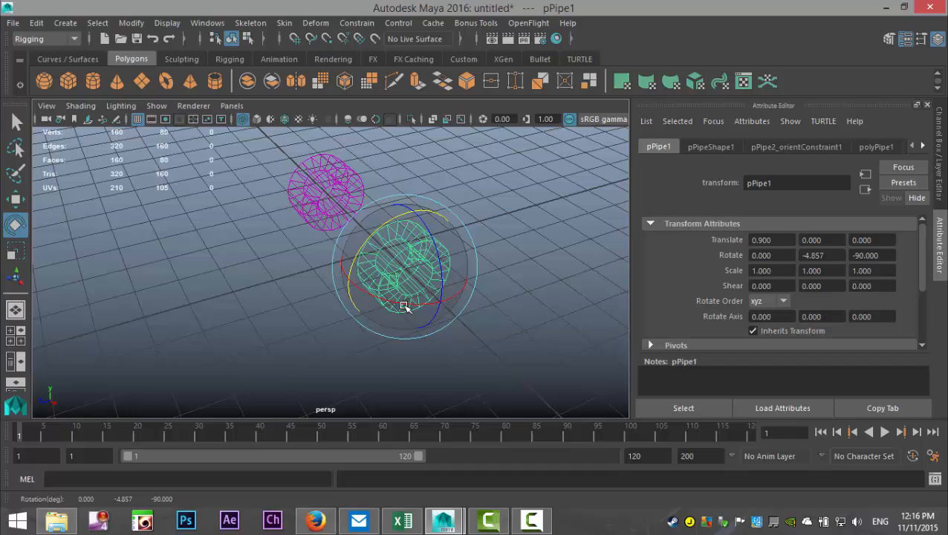
drag(404, 305, 399, 300)
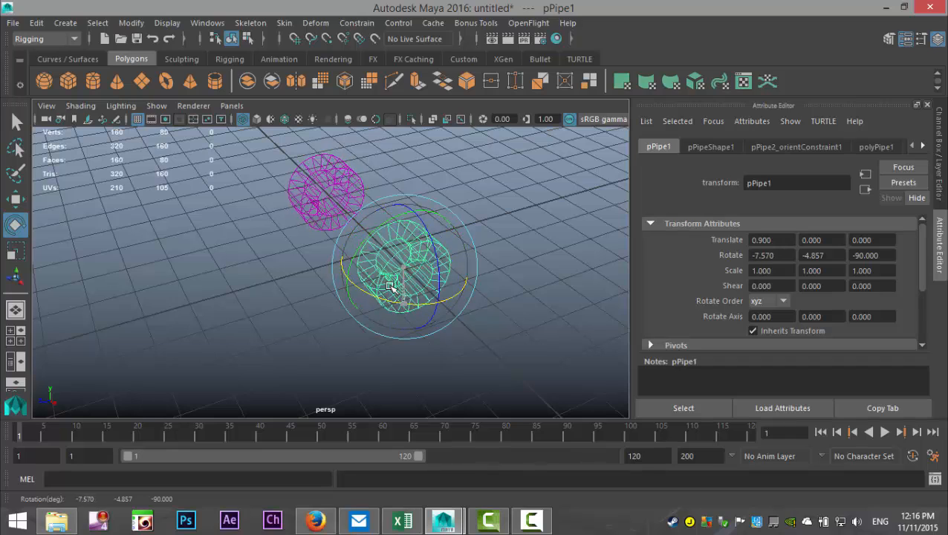
drag(390, 285, 424, 294)
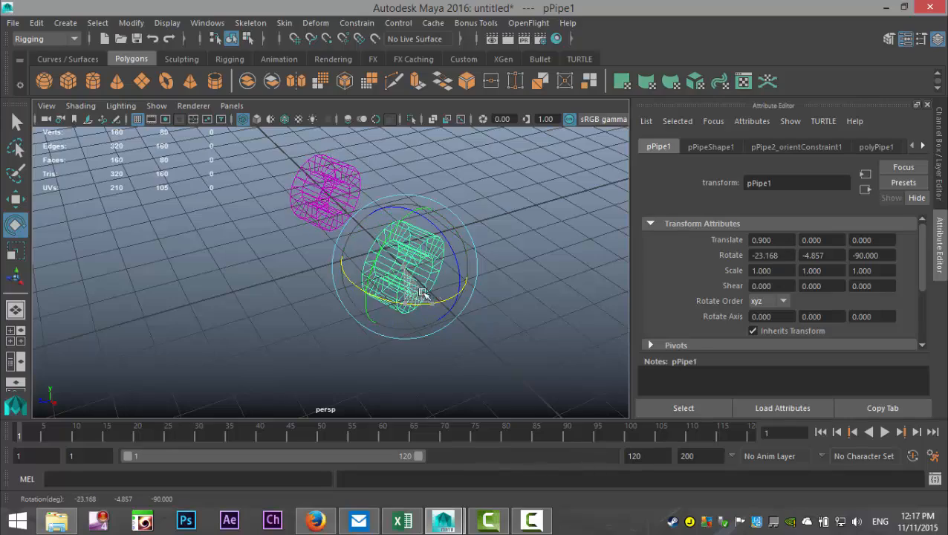
drag(419, 294, 327, 318)
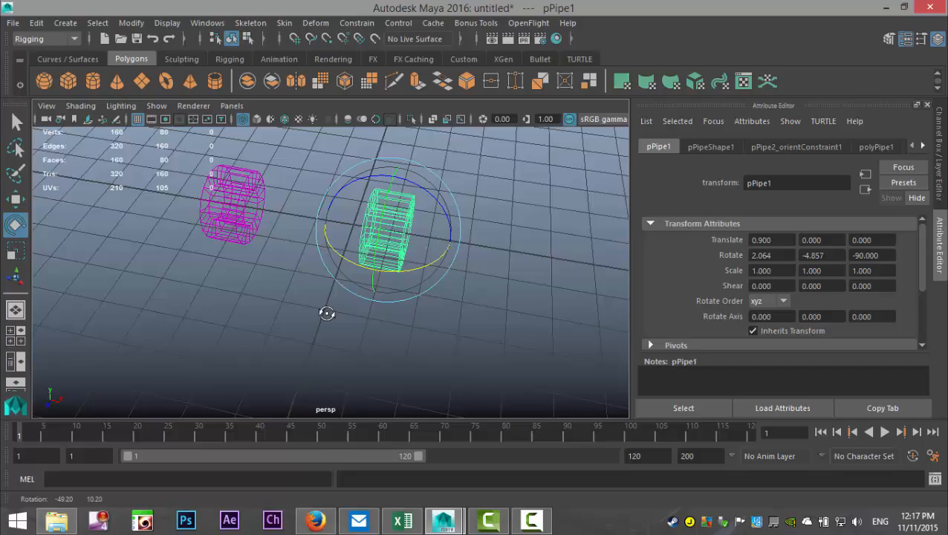
drag(327, 312, 223, 285)
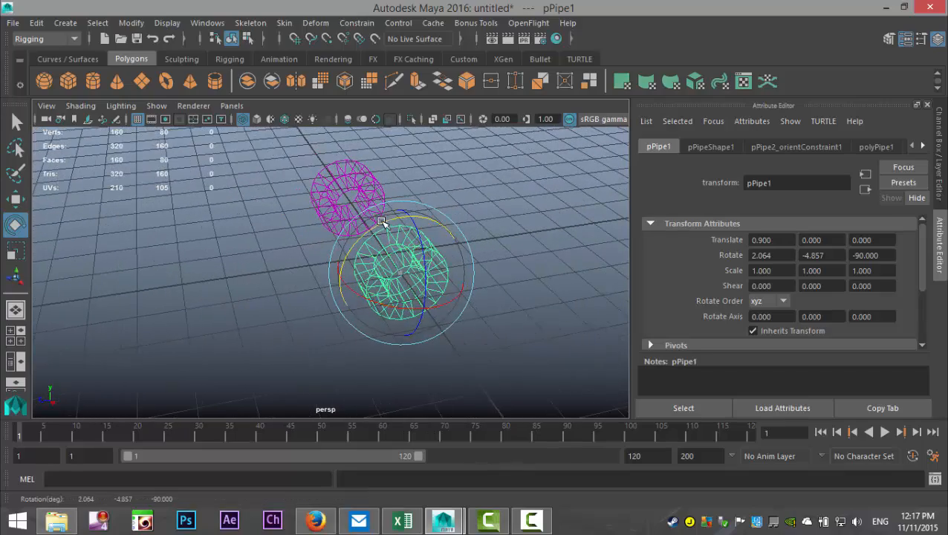
drag(401, 223, 364, 320)
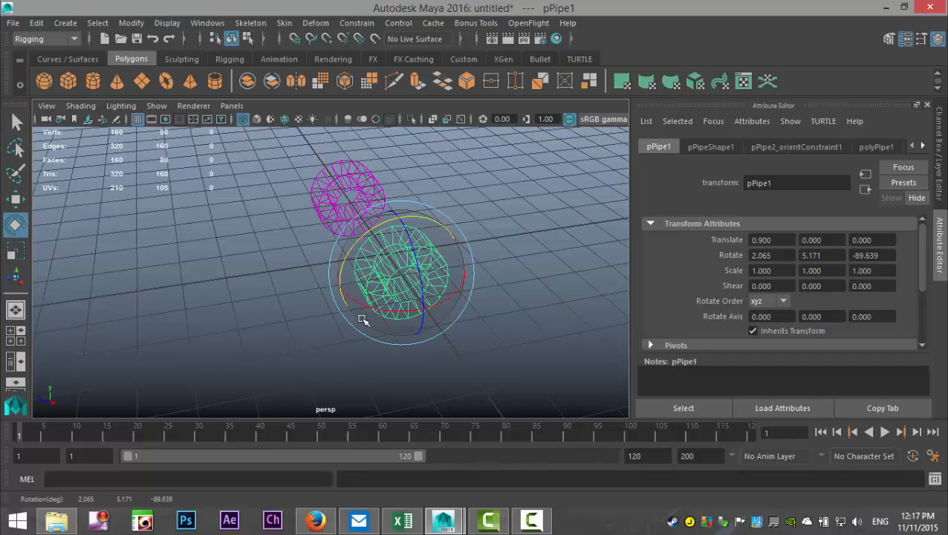
drag(364, 319, 322, 171)
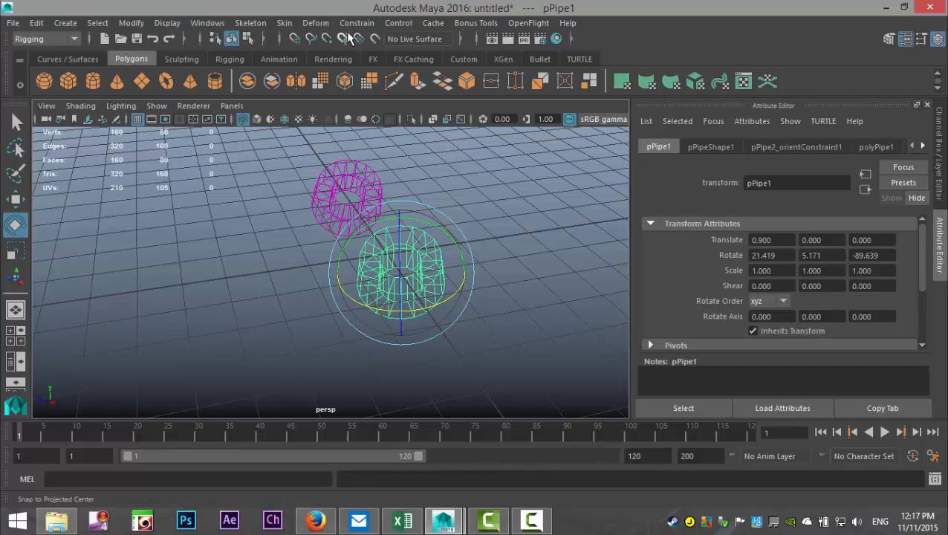
- Apply Constrain > Orient to the wheel from the Constrain menu
click(356, 24)
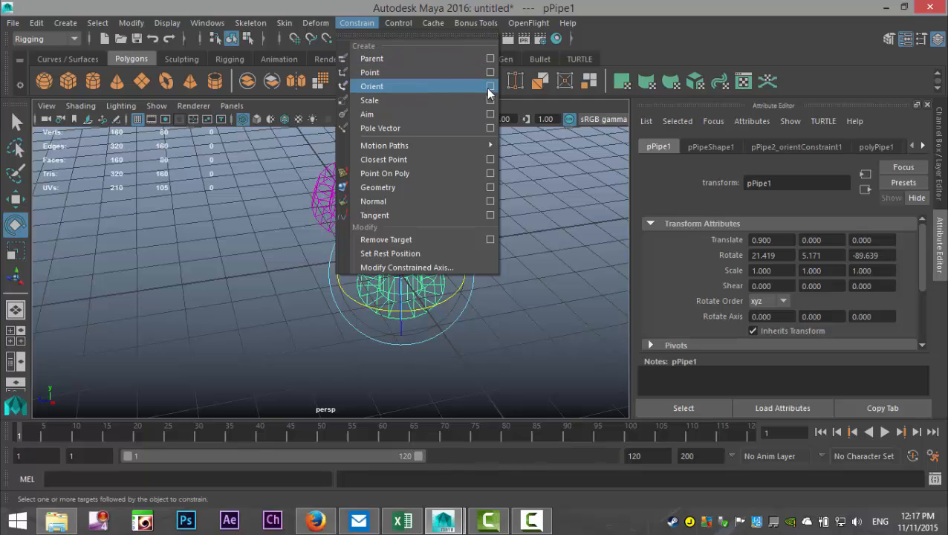
click(489, 85)
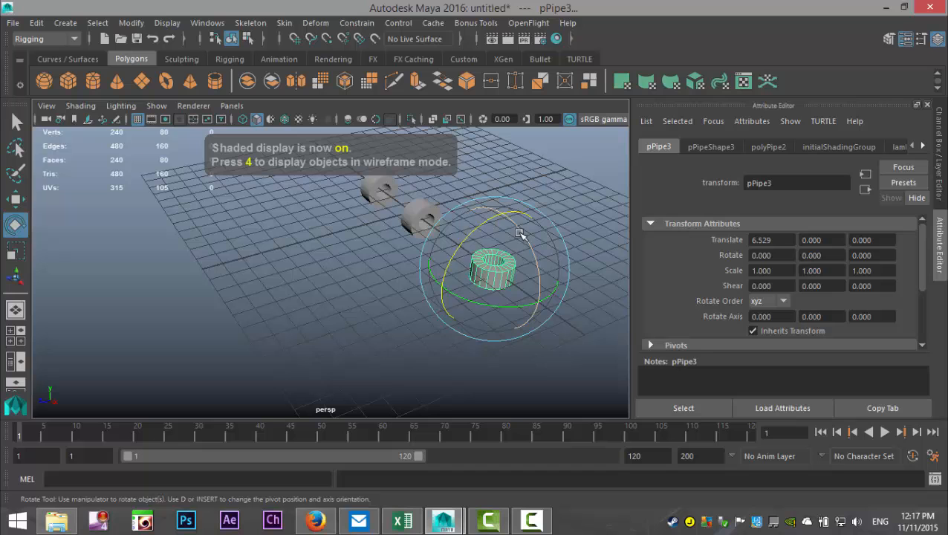
click(769, 147)
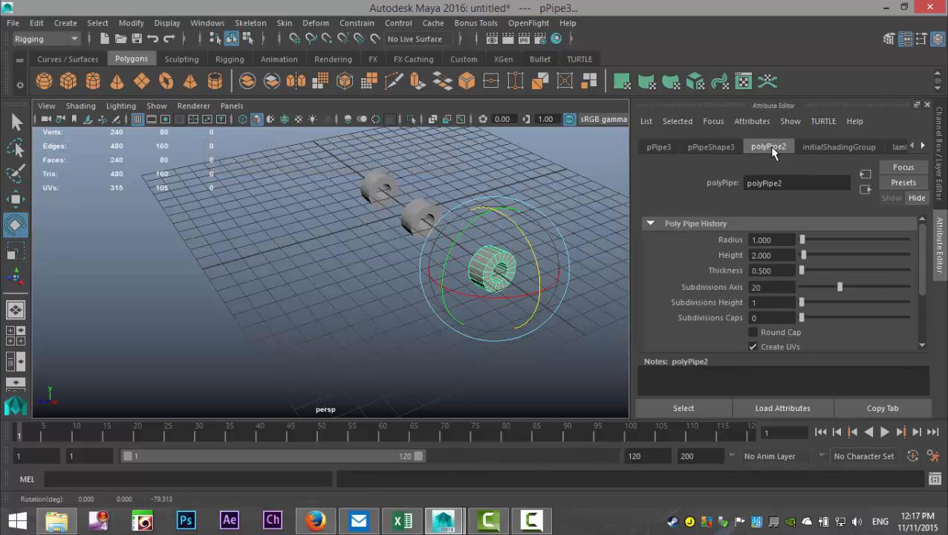
click(659, 148)
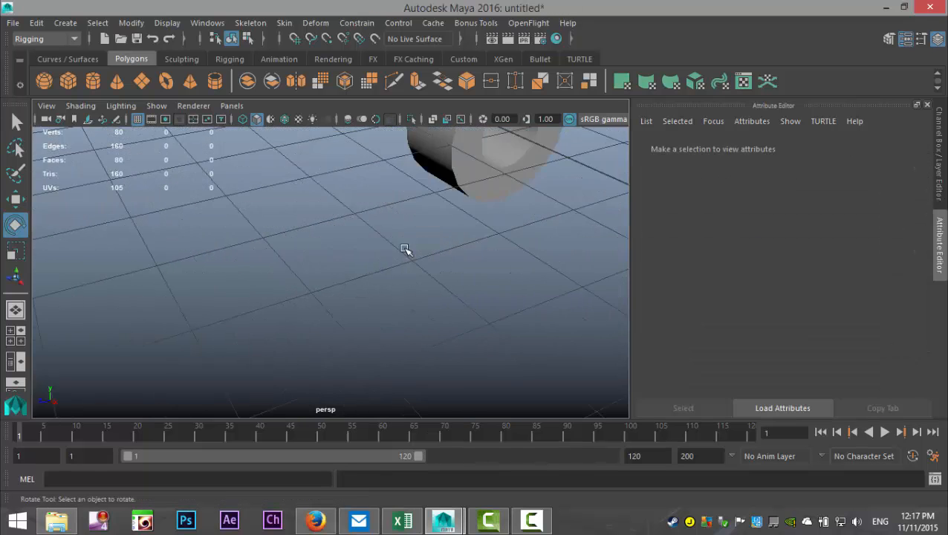
click(404, 250)
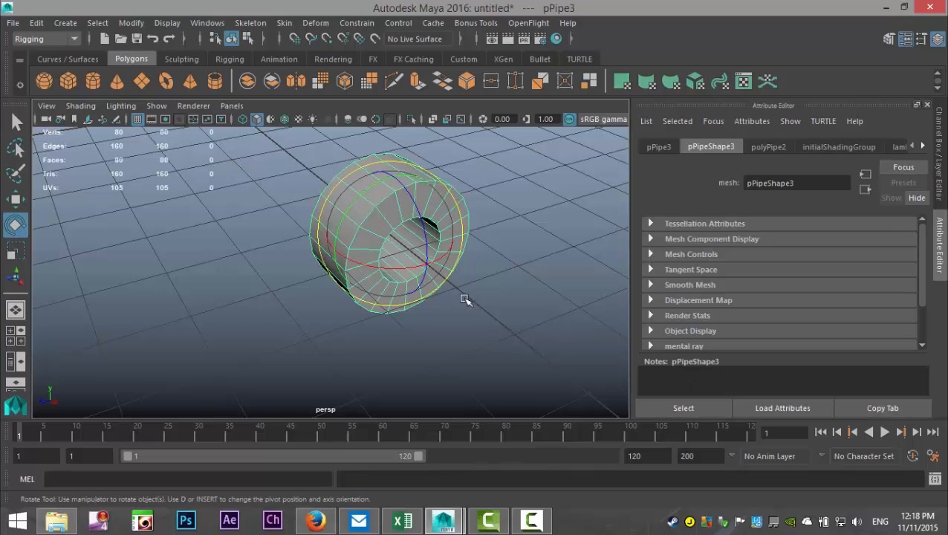
drag(464, 300, 457, 321)
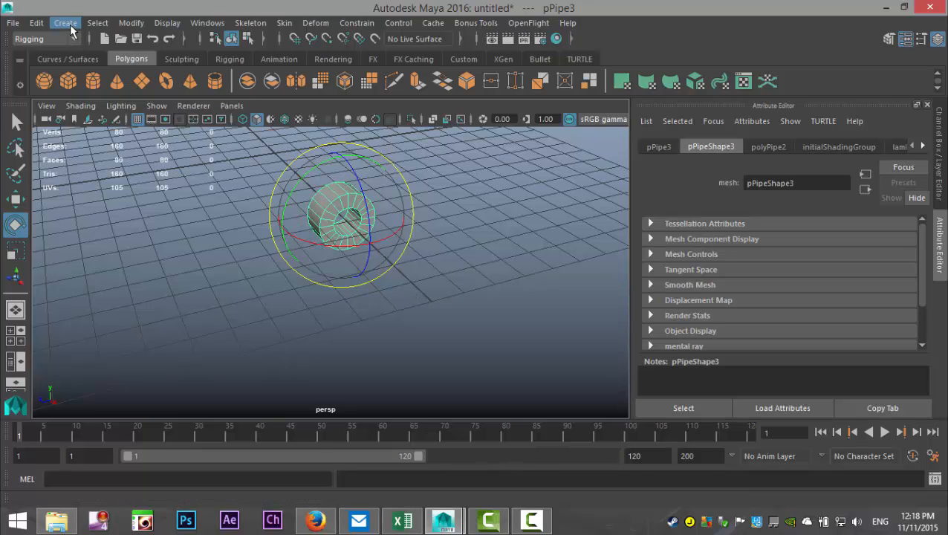
- Create nurbsCircle1, rotate it -90 in Z and move it beside the wheel at X 8.2
click(65, 23)
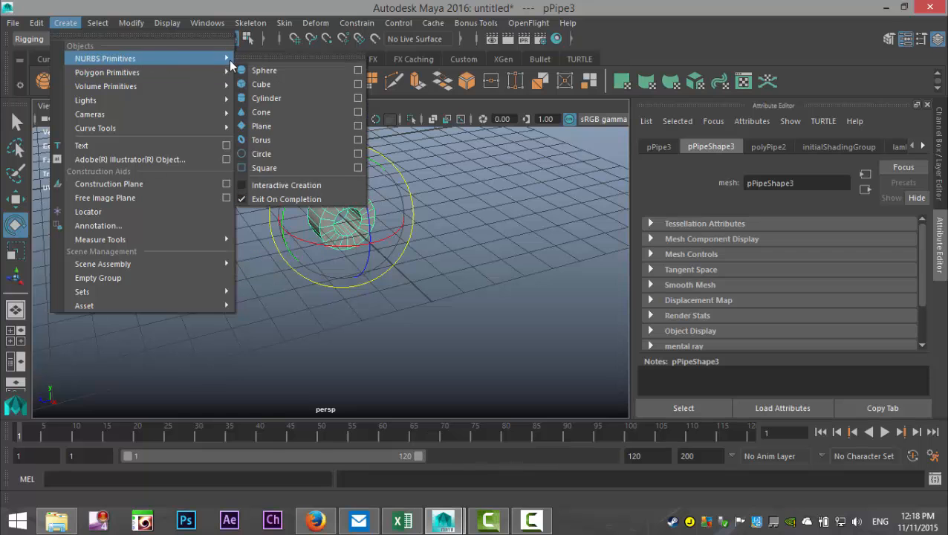
click(261, 154)
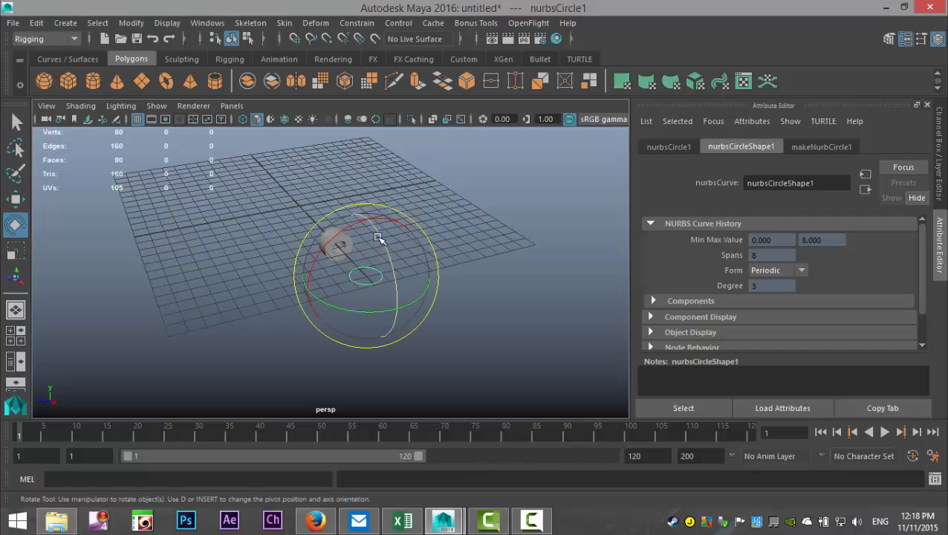
click(669, 147)
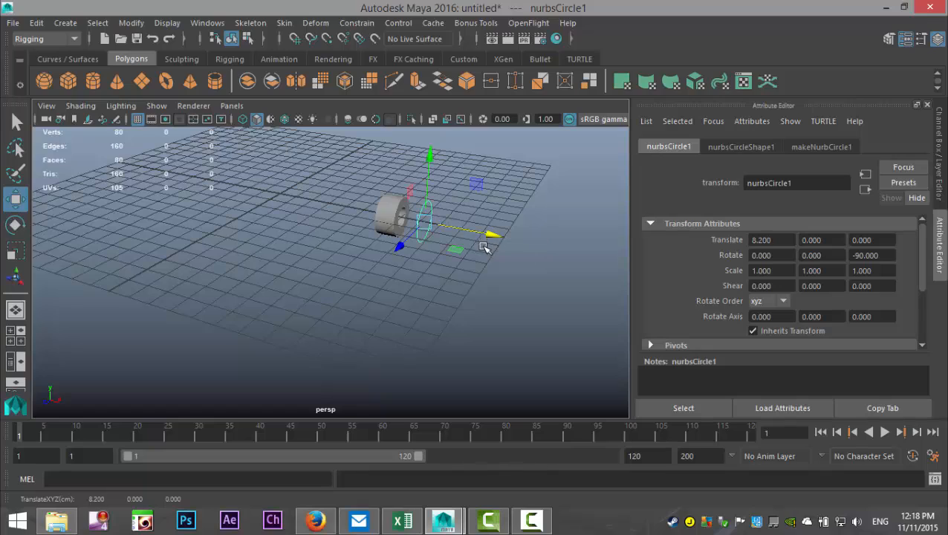
drag(483, 250, 399, 311)
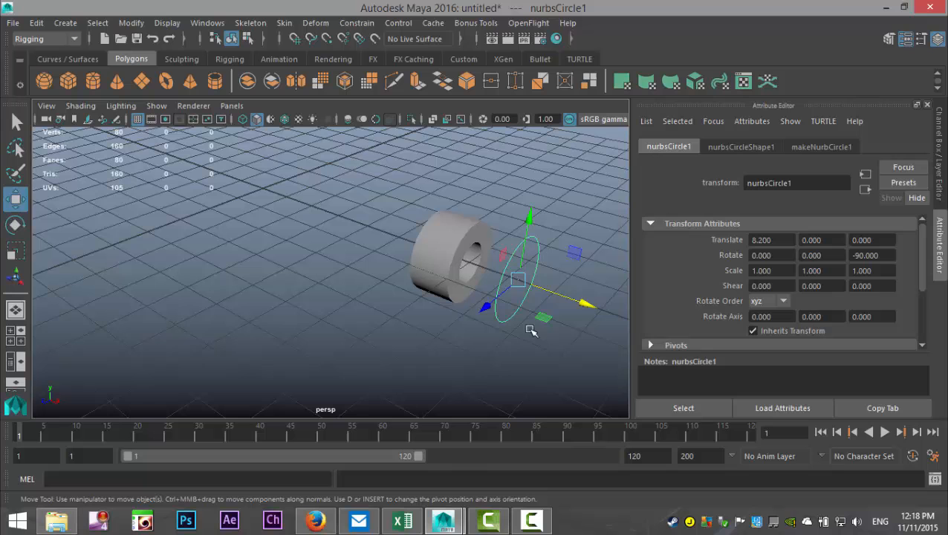
mouse_move(458, 259)
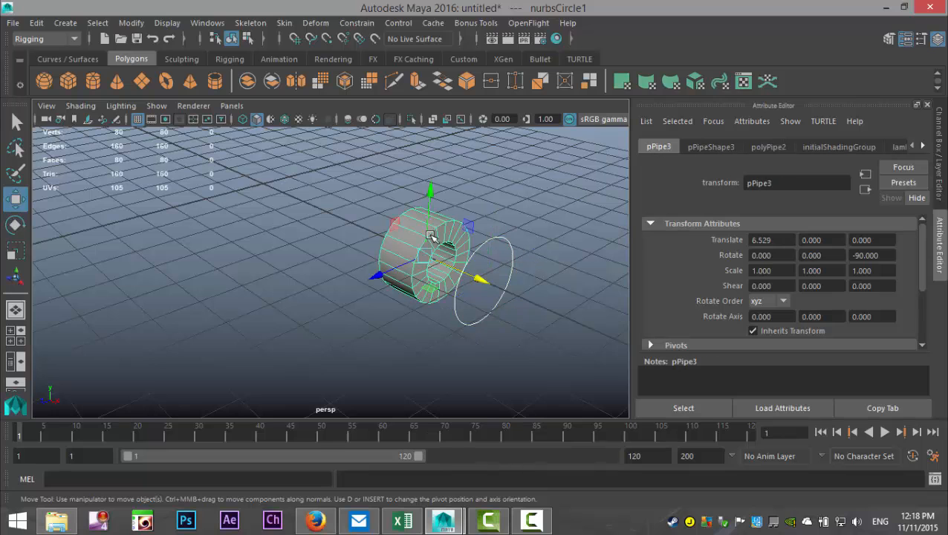
- Orient-constrain pPipe3 to nurbsCircle1, creating pPipe3_orientConstraint1
click(357, 22)
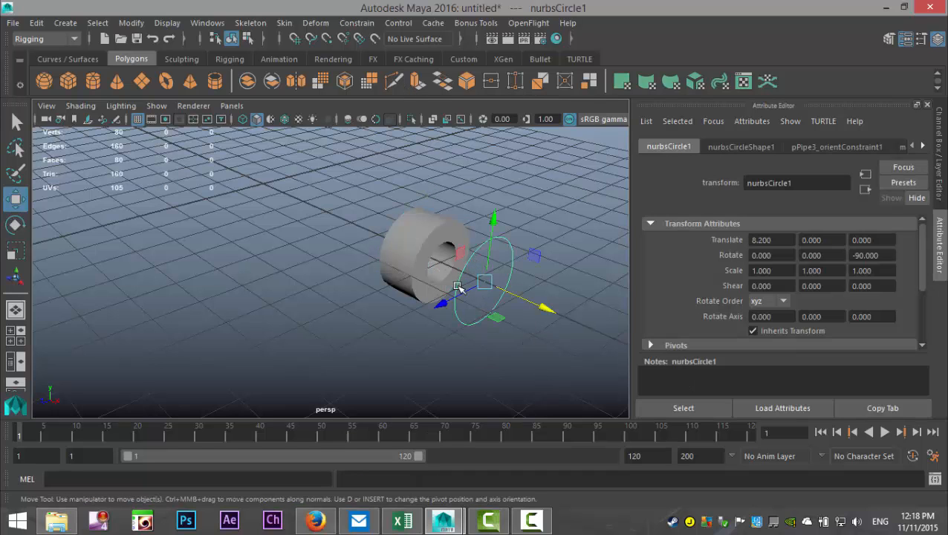
- In wireframe, rotate nurbsCircle1 to 2.014, 1.077, -90 and watch the wheel turn with it
key(4)
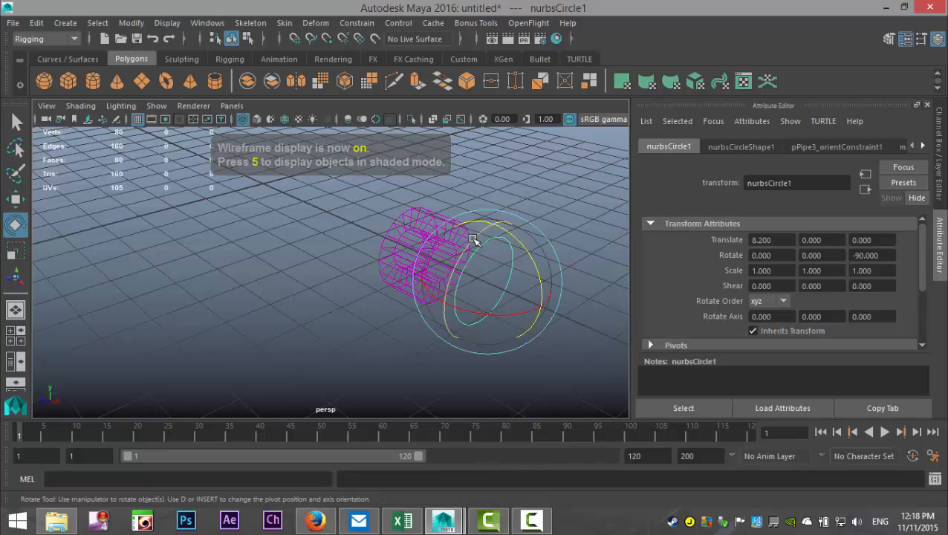
drag(475, 239, 488, 247)
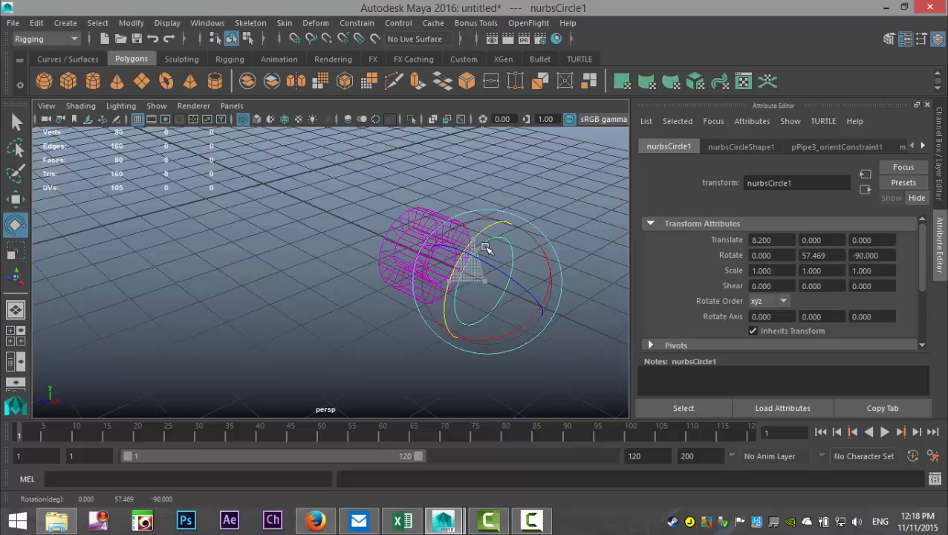
drag(488, 247, 514, 312)
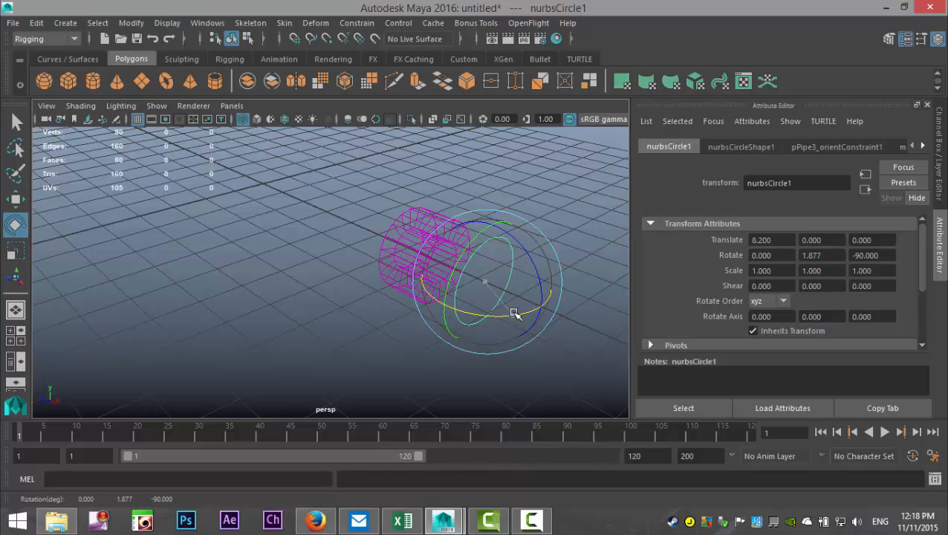
drag(515, 312, 512, 301)
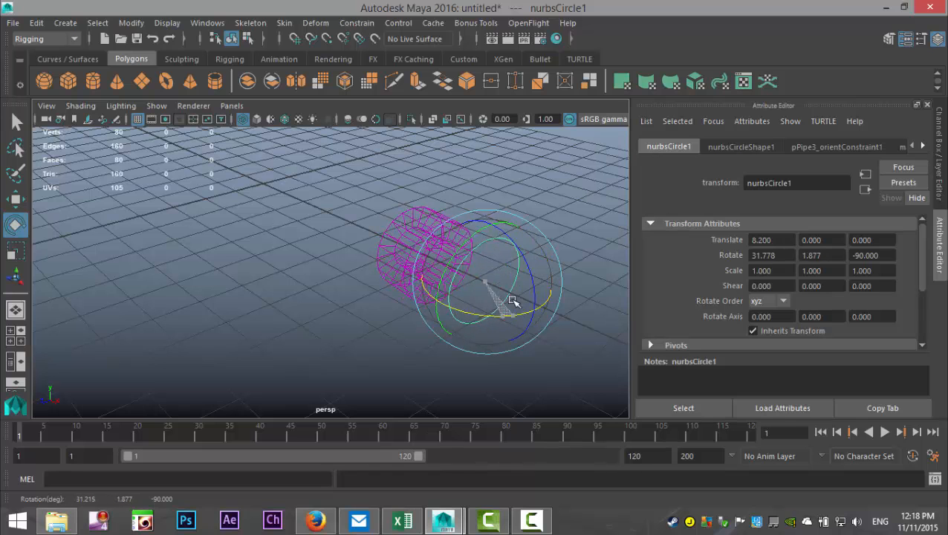
drag(513, 300, 334, 301)
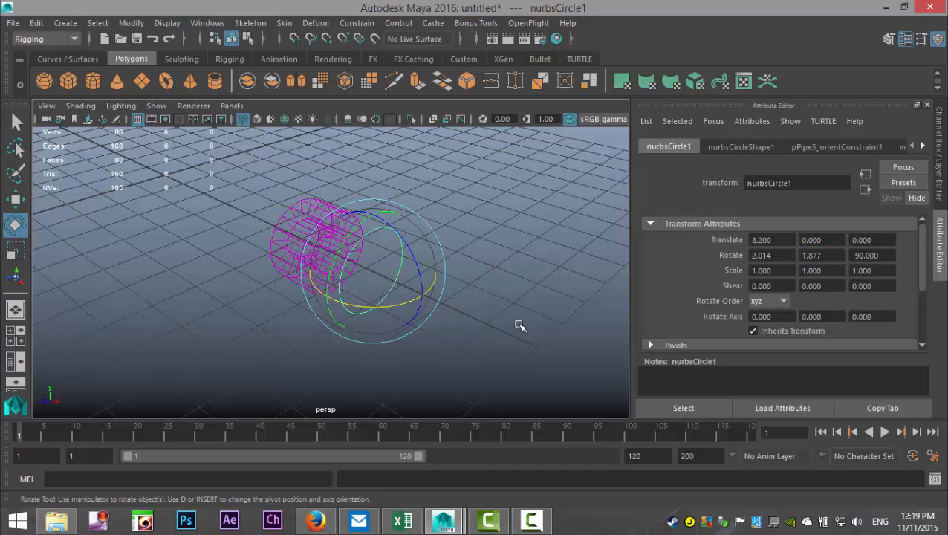
mouse_move(538, 313)
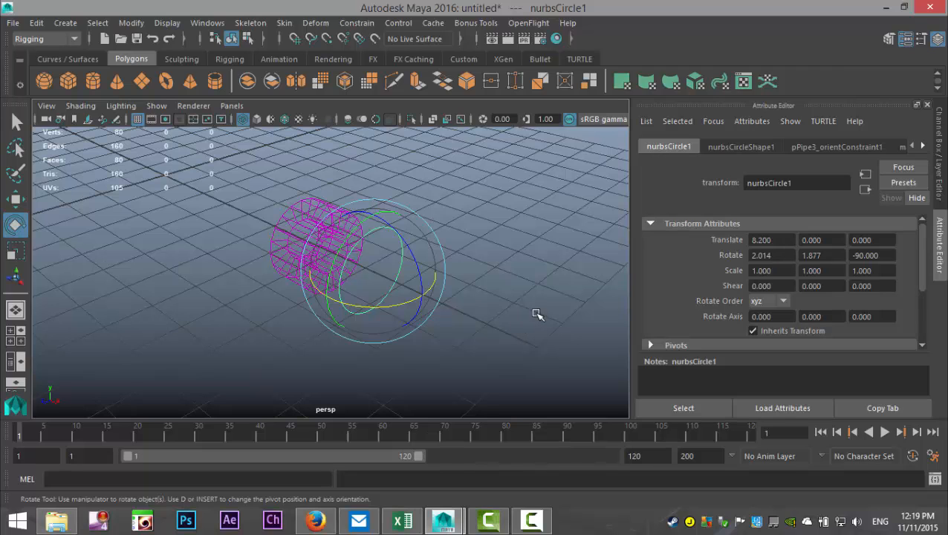